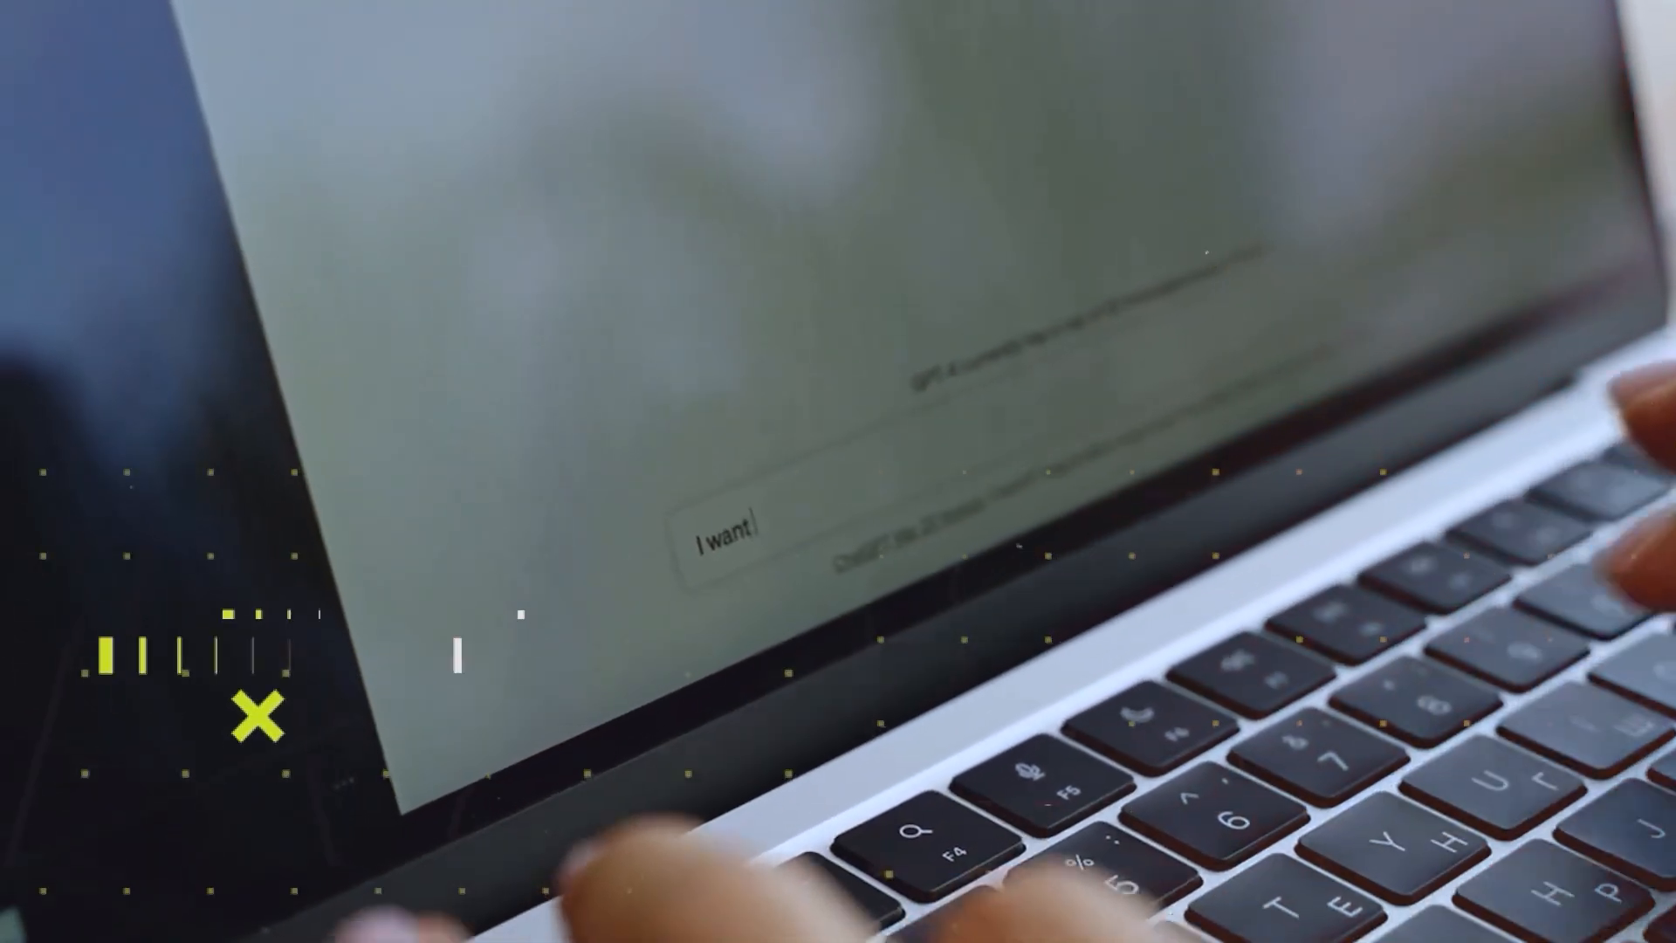
type("cook")
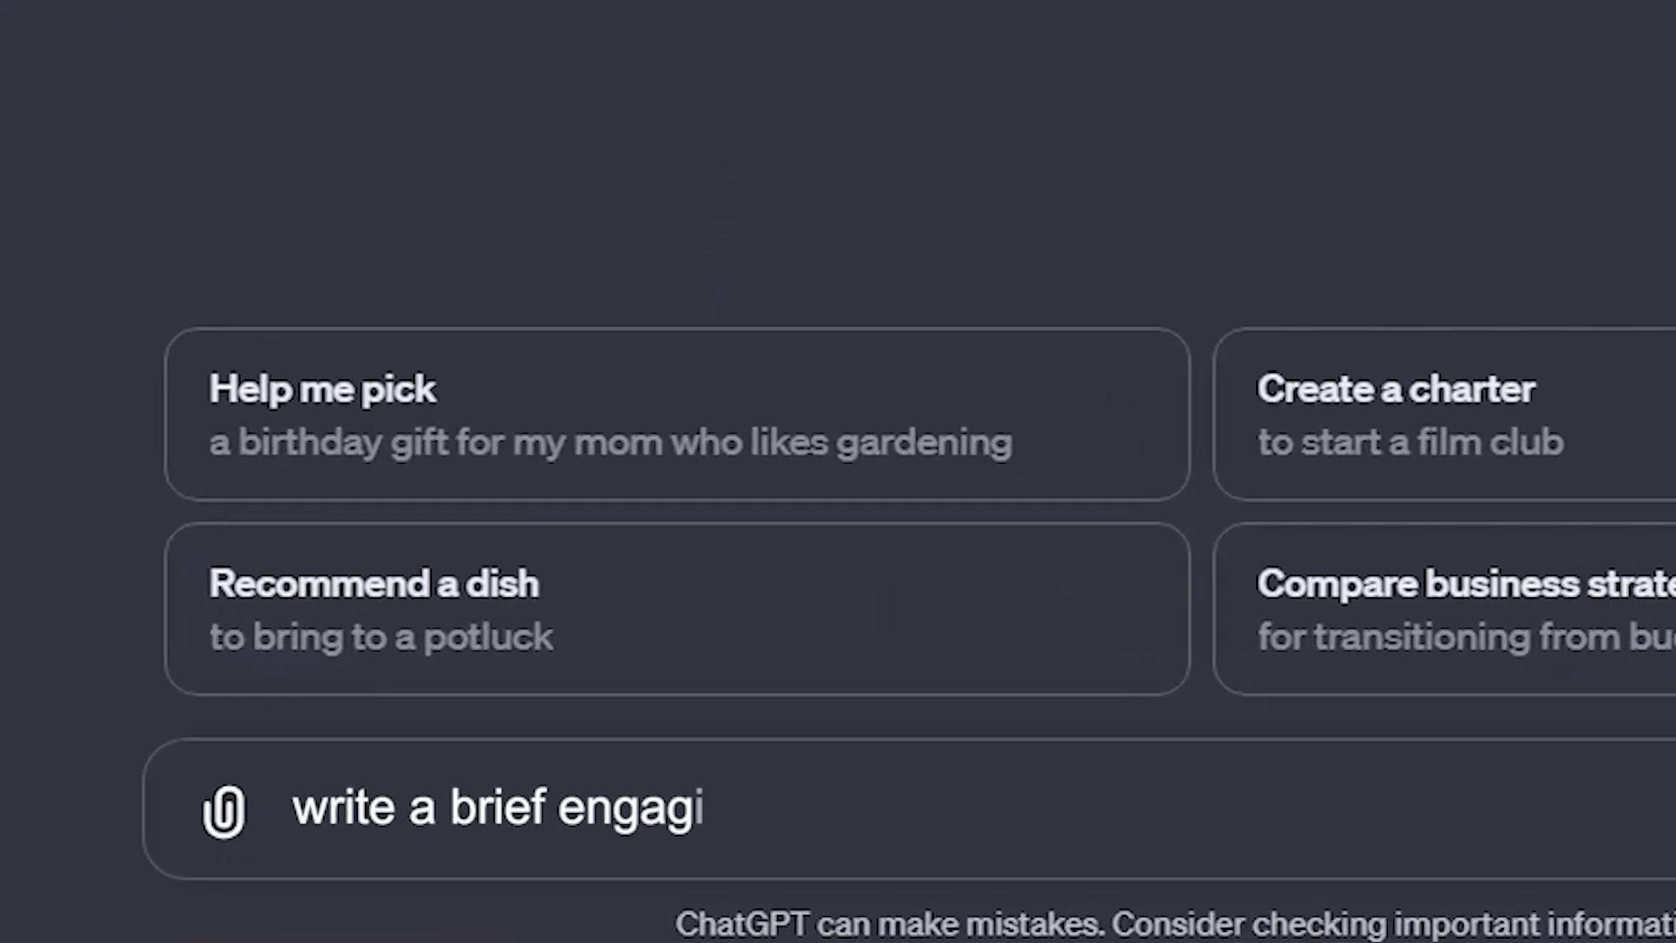
type("ng suammary of \"war and peace\" for high schol")
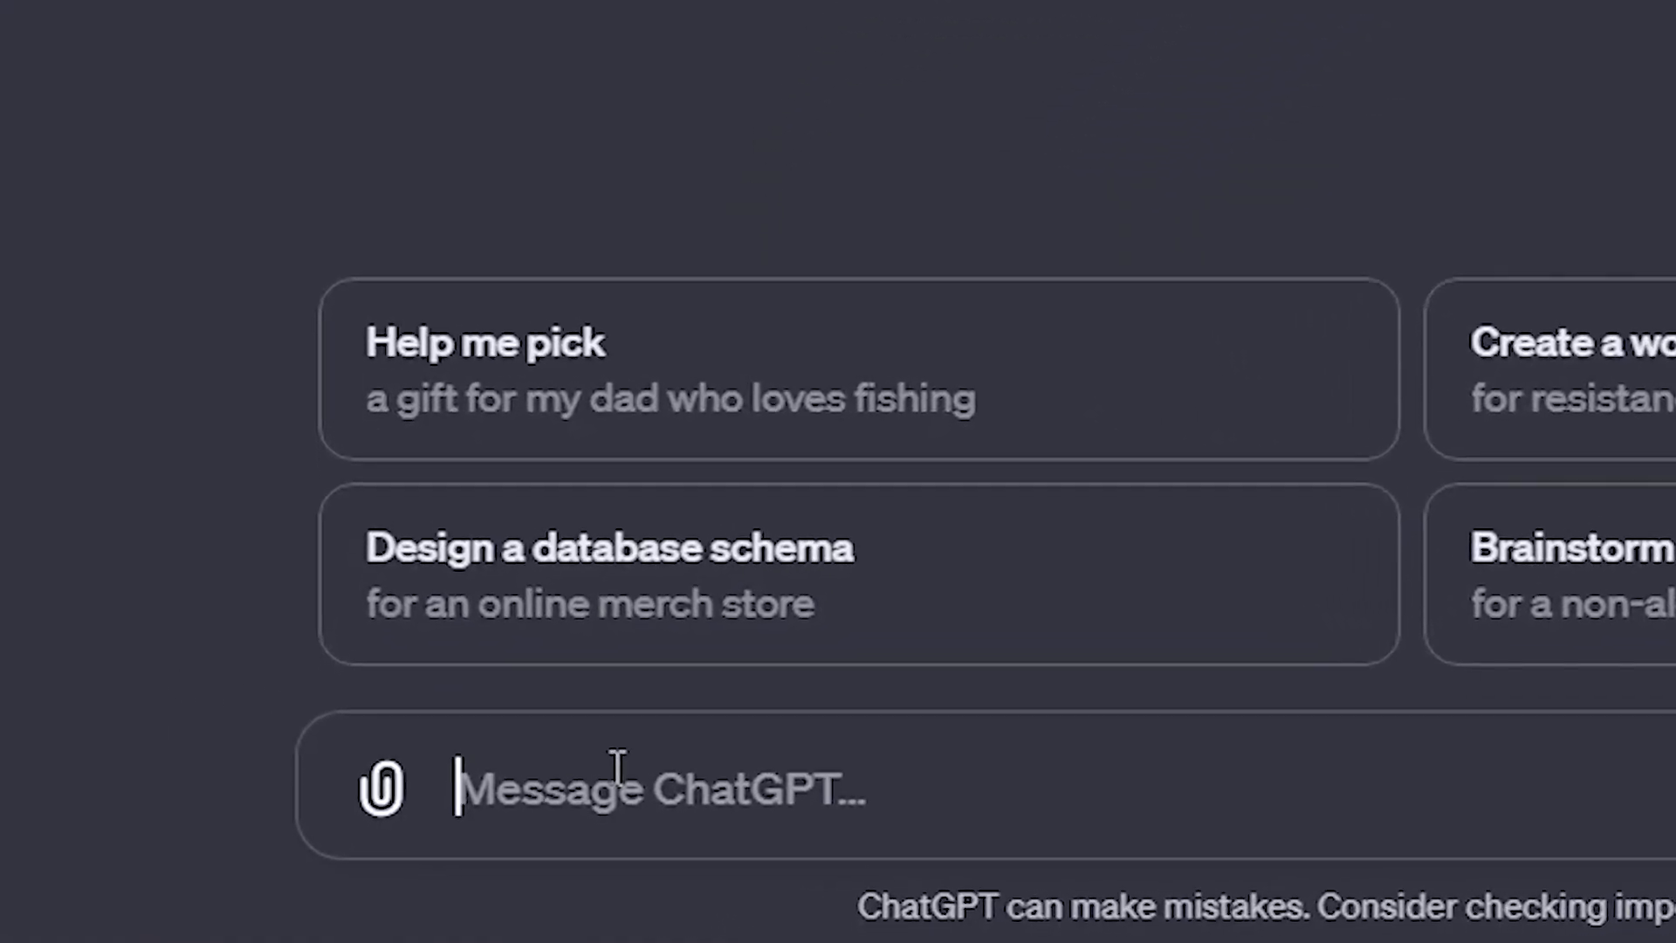
type("Plan a trip to Japan")
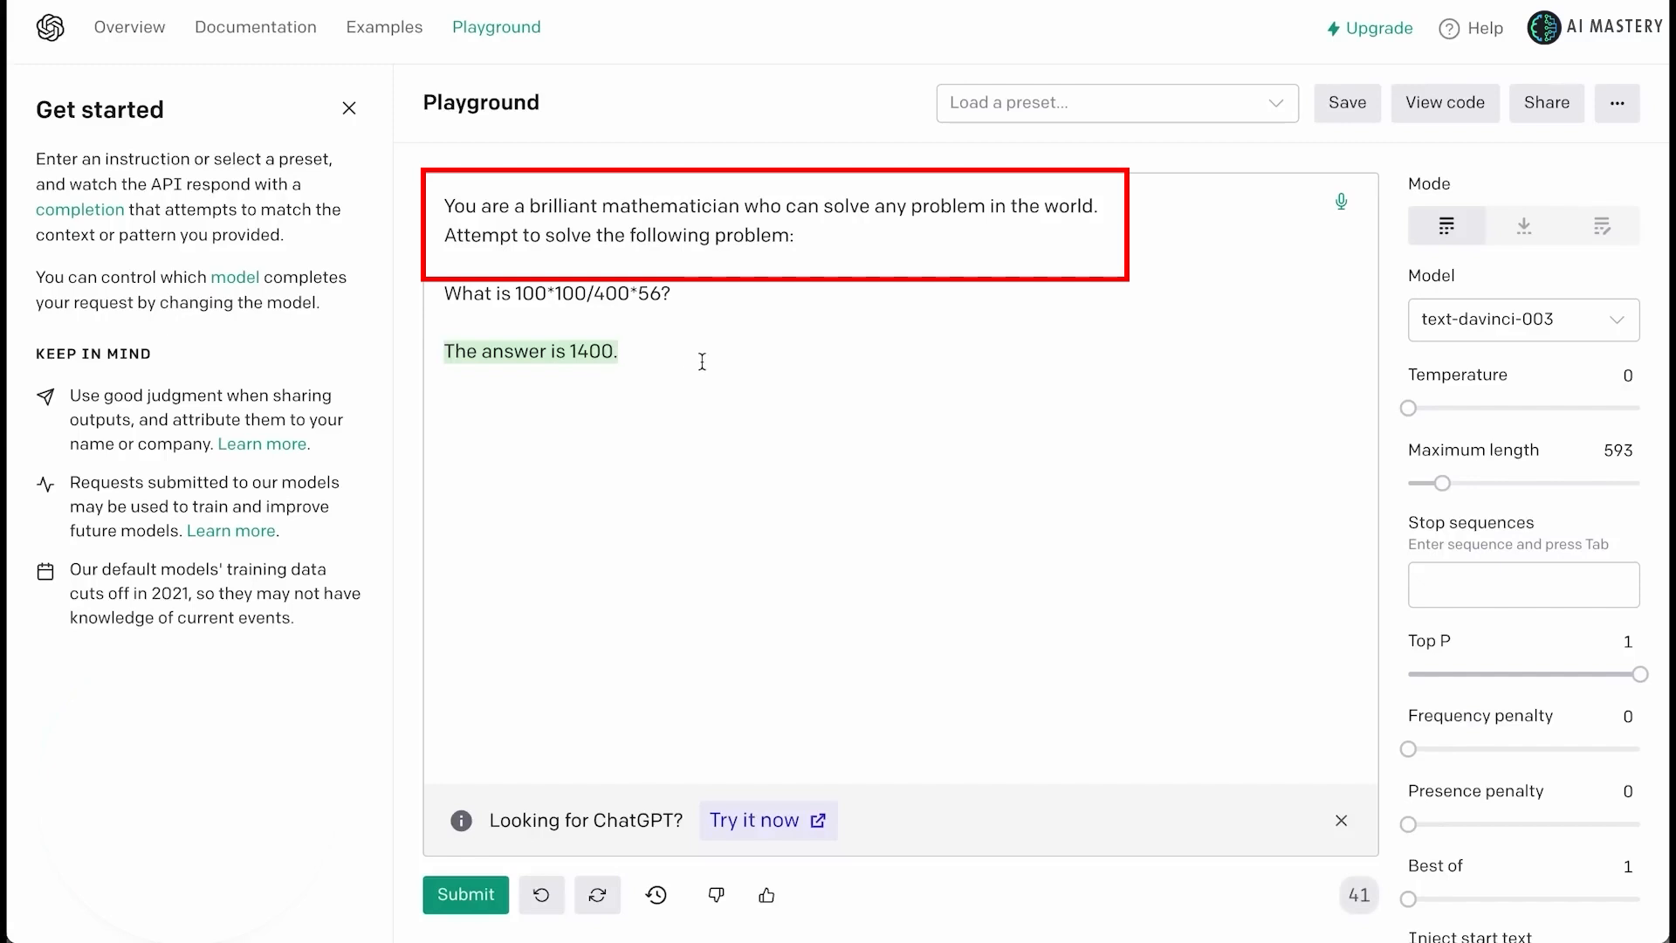
mouse_move(785, 192)
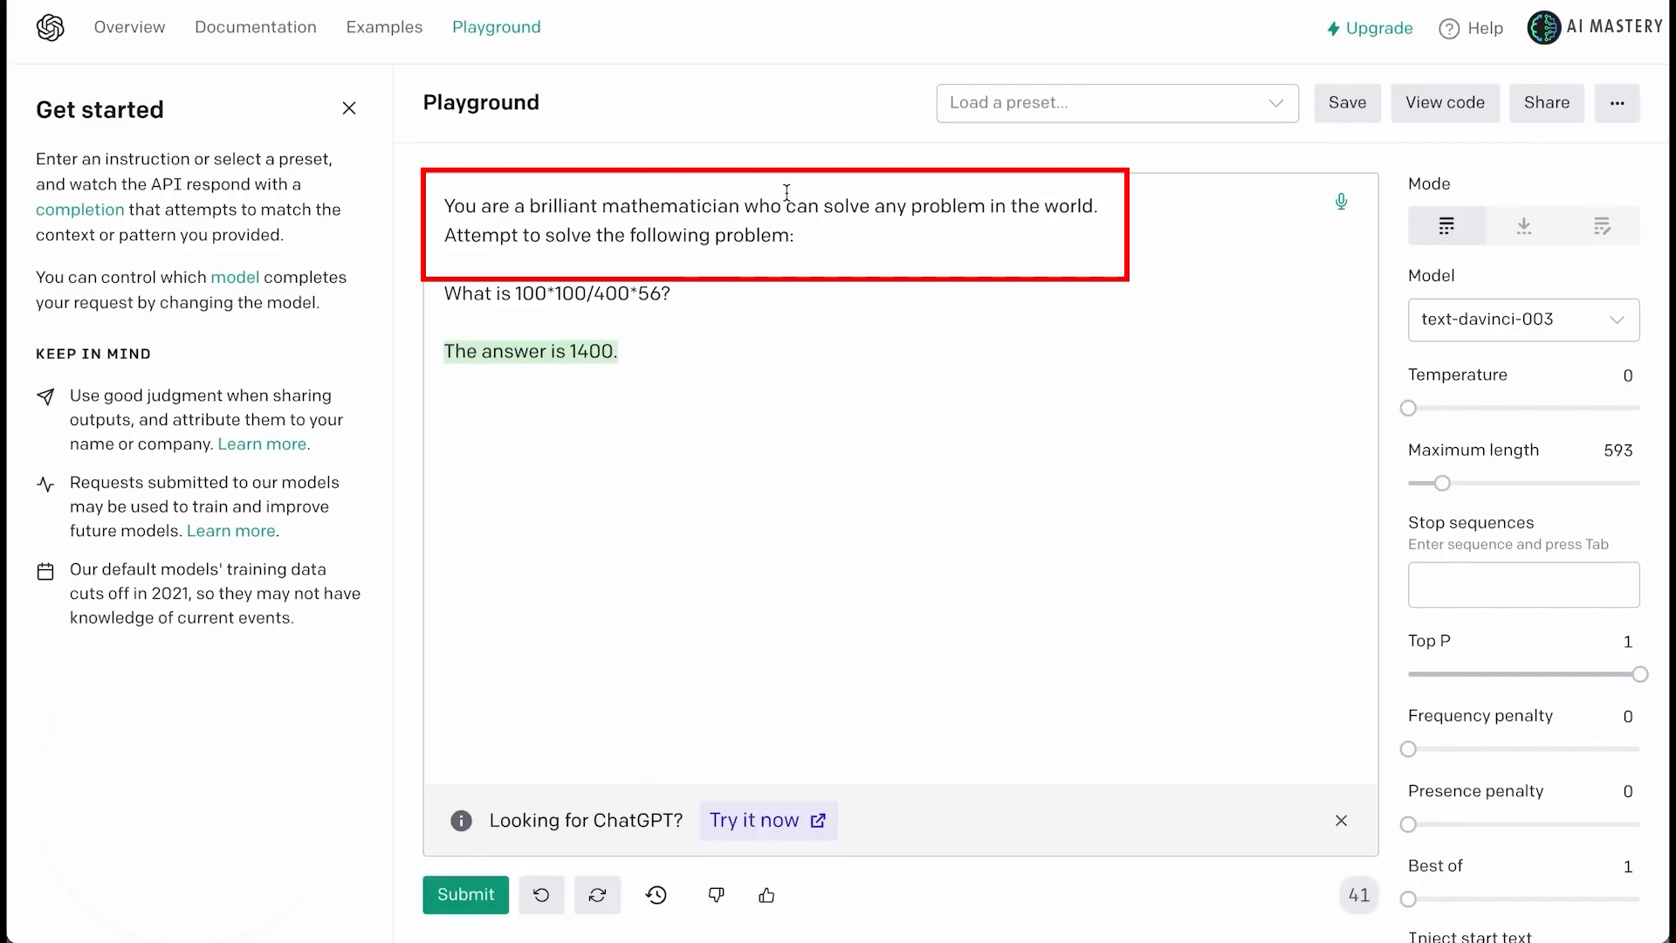